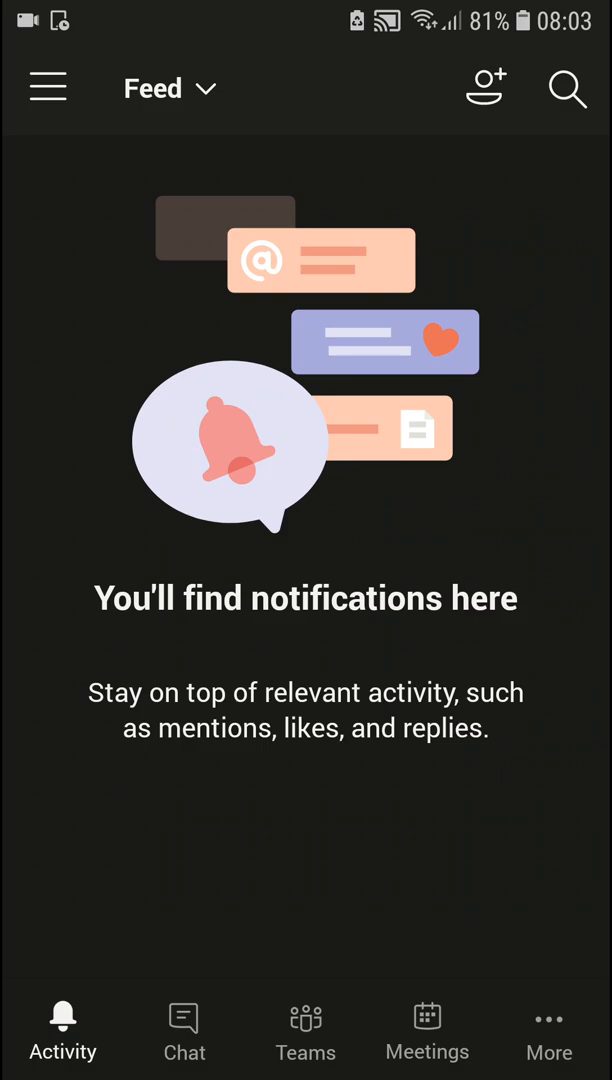
- Switch from the activity feed to the Teams list showing Hola123 and its channels
click(306, 1030)
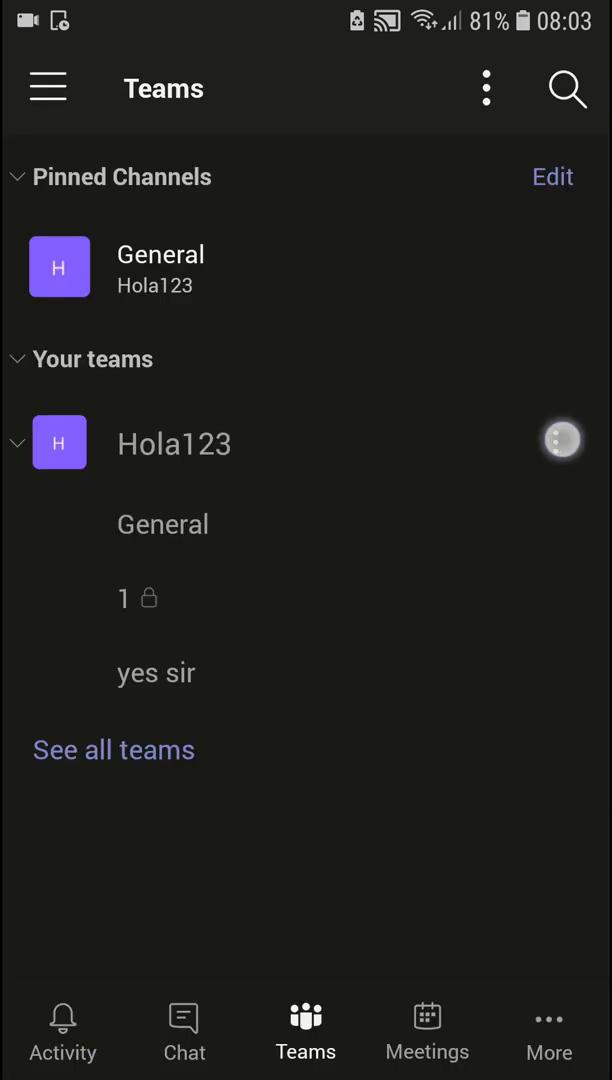
- Open Hola123's Manage Members list and start a new Add members form
click(556, 442)
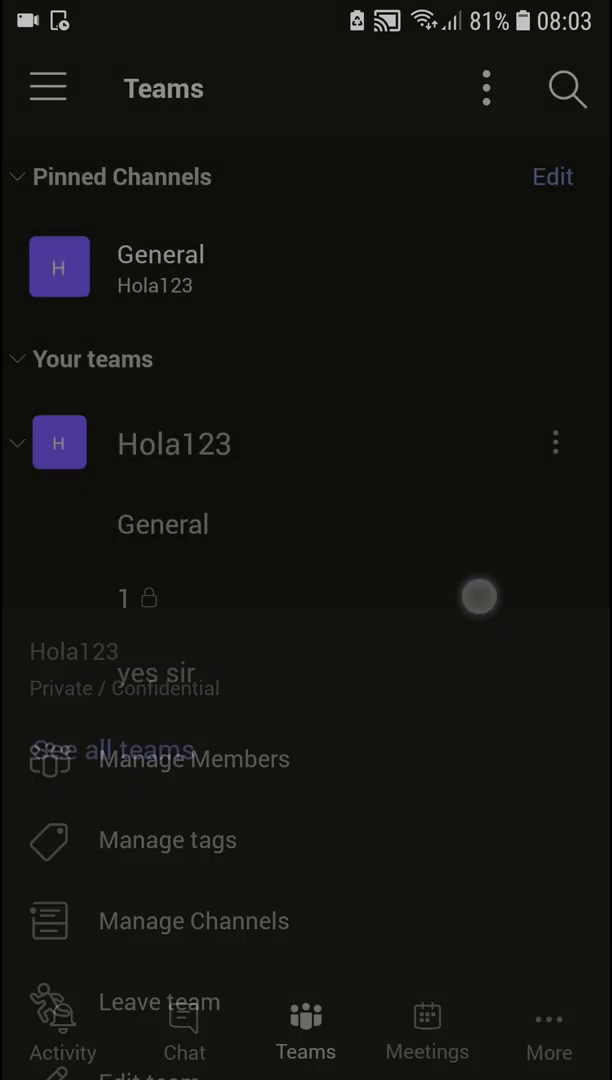
click(196, 759)
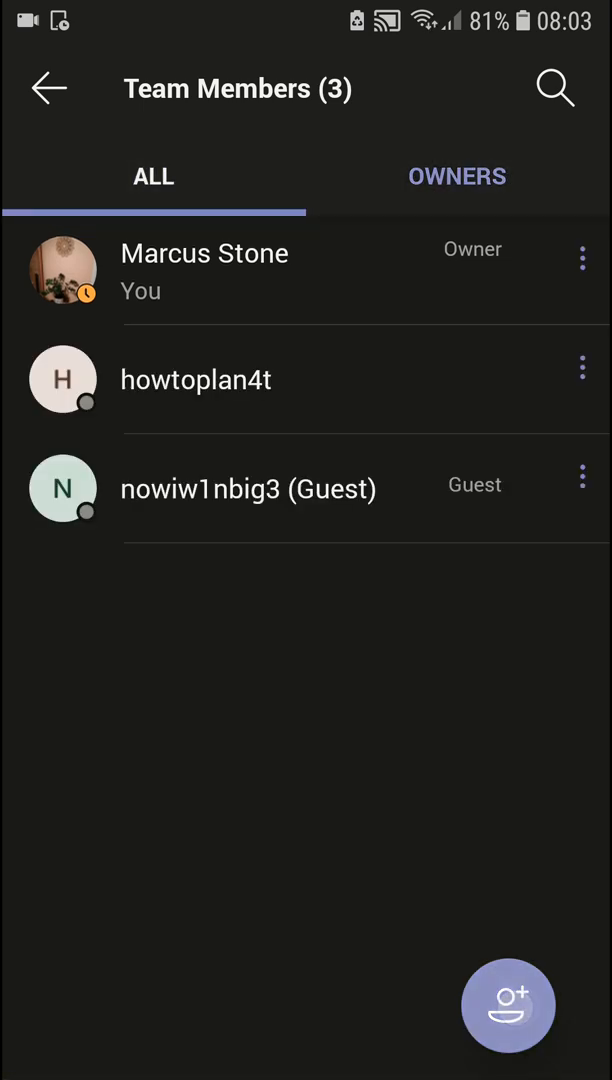
click(508, 1006)
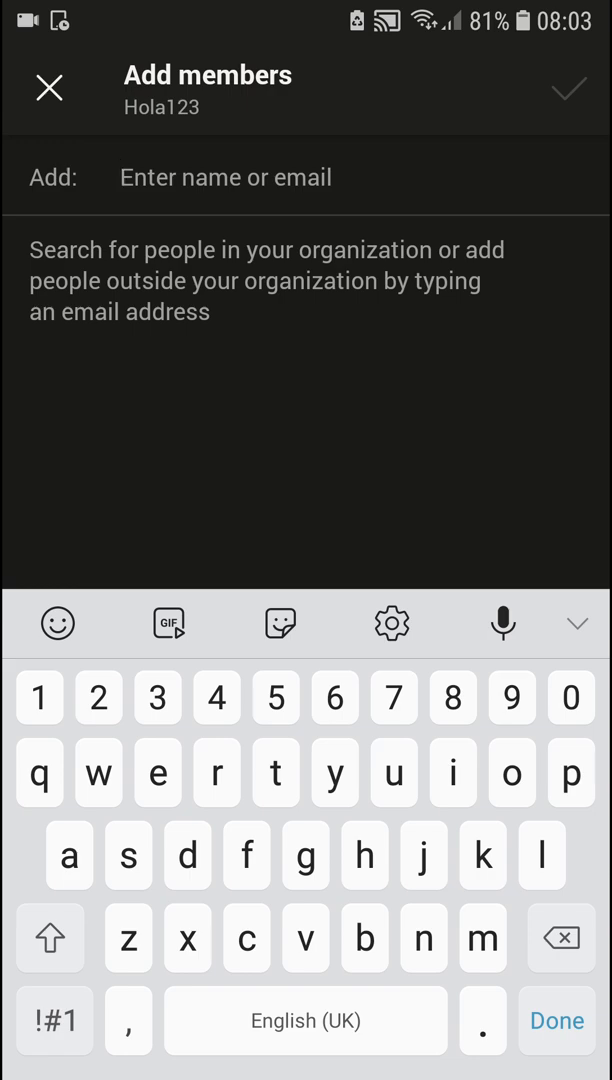
text(jolo)
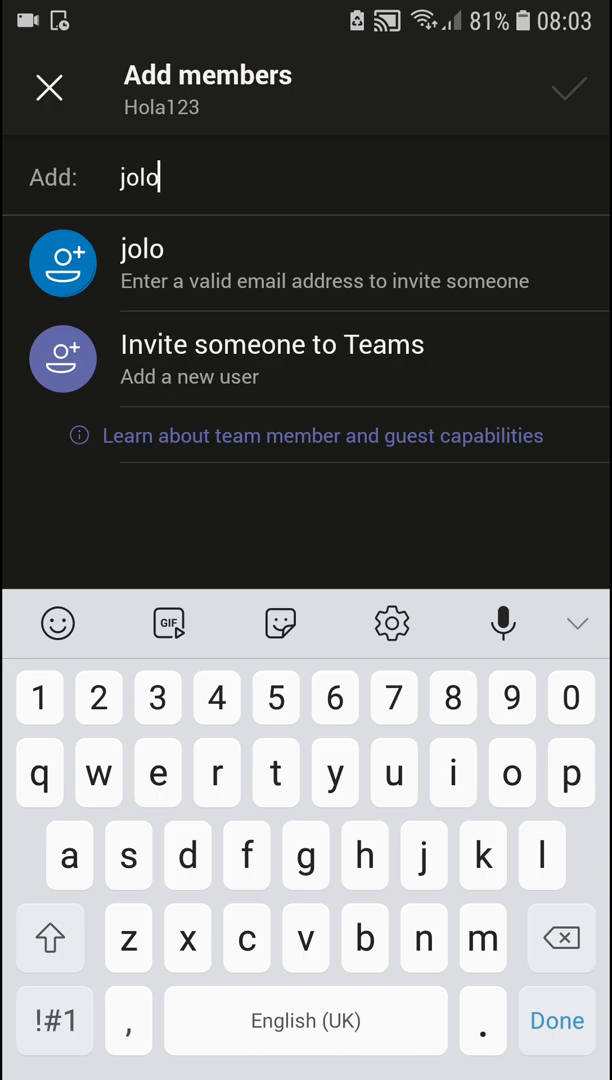
click(271, 359)
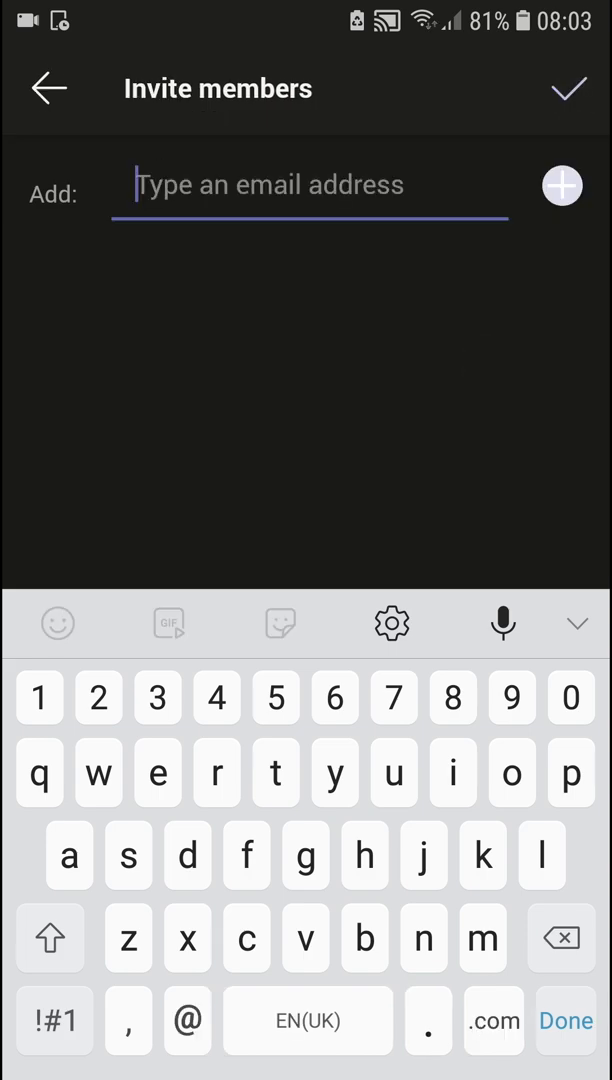
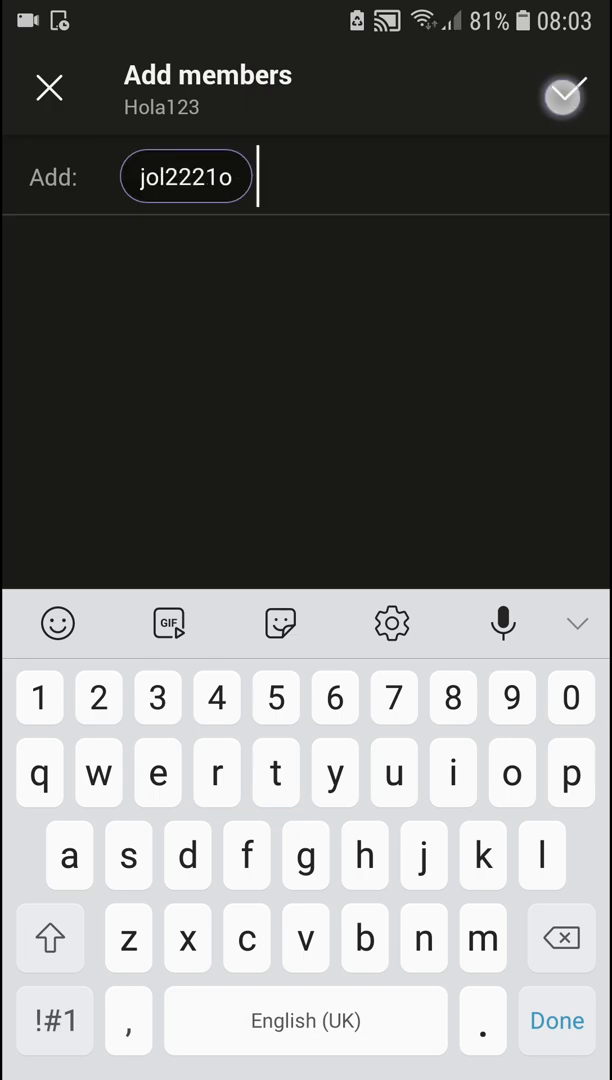
click(562, 90)
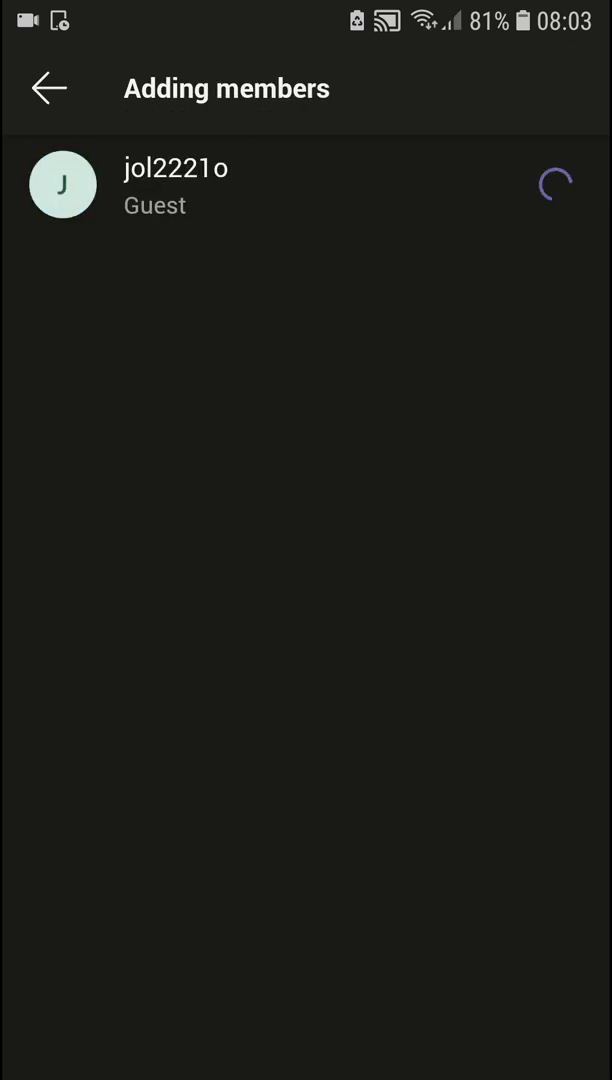
click(47, 88)
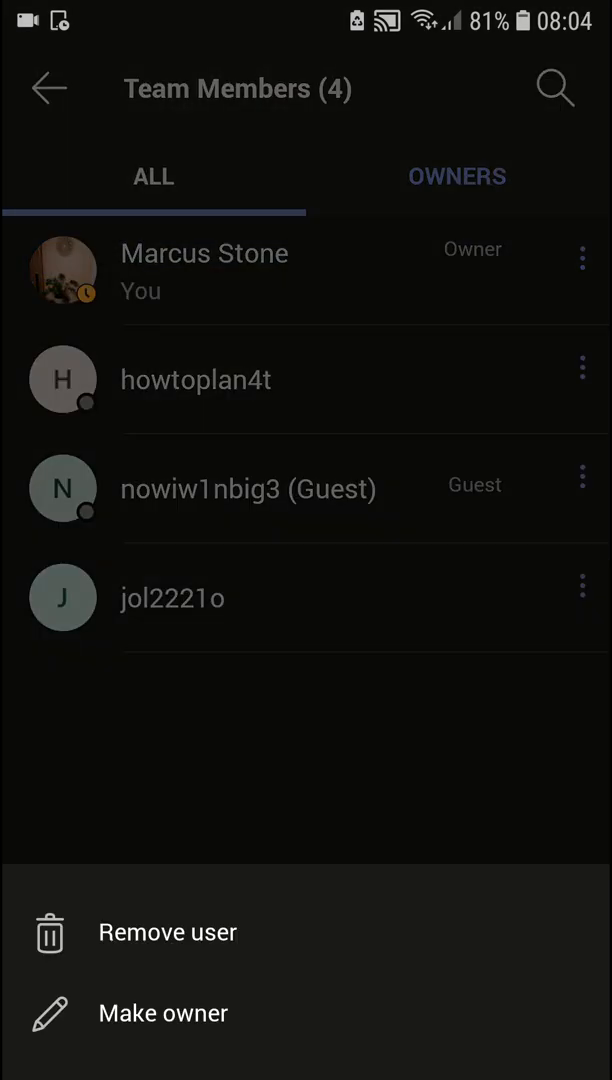
click(457, 176)
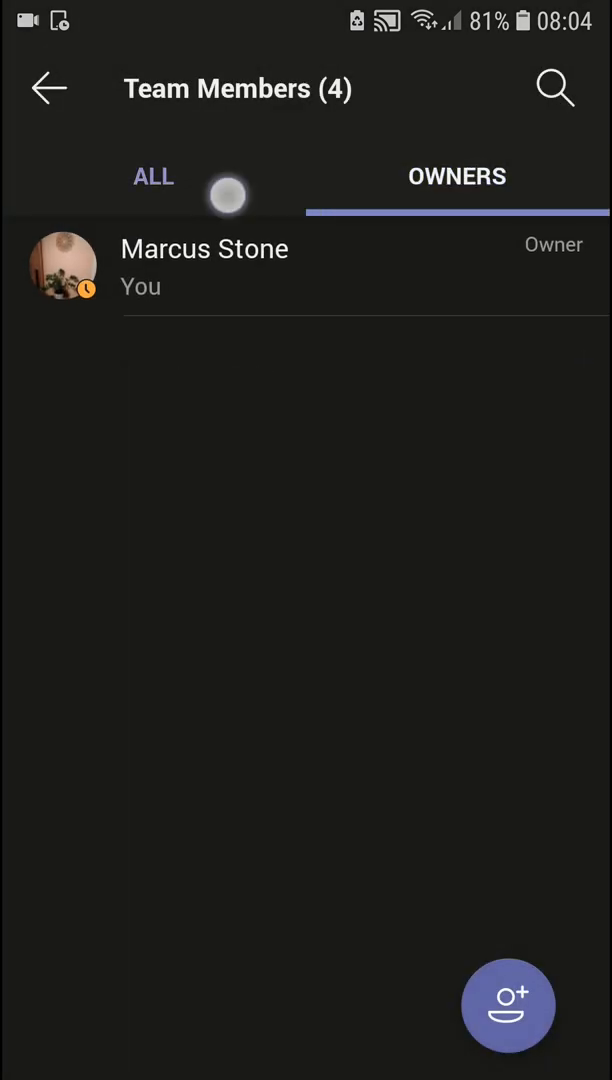
click(153, 176)
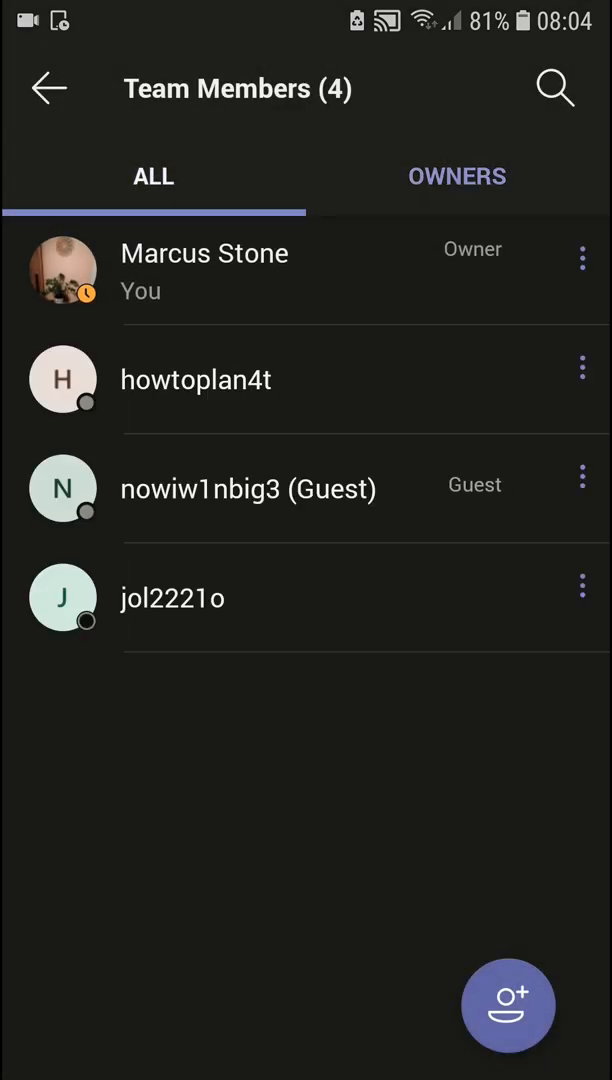